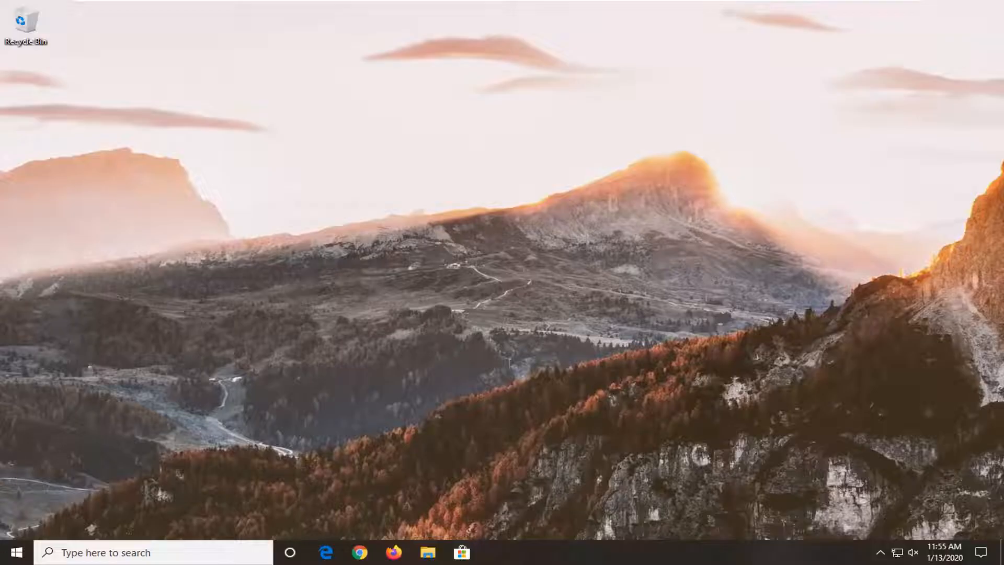
Launch the Settings app from the Start menu's gear icon
{"action": "left_click", "coordinate": [18, 550]}
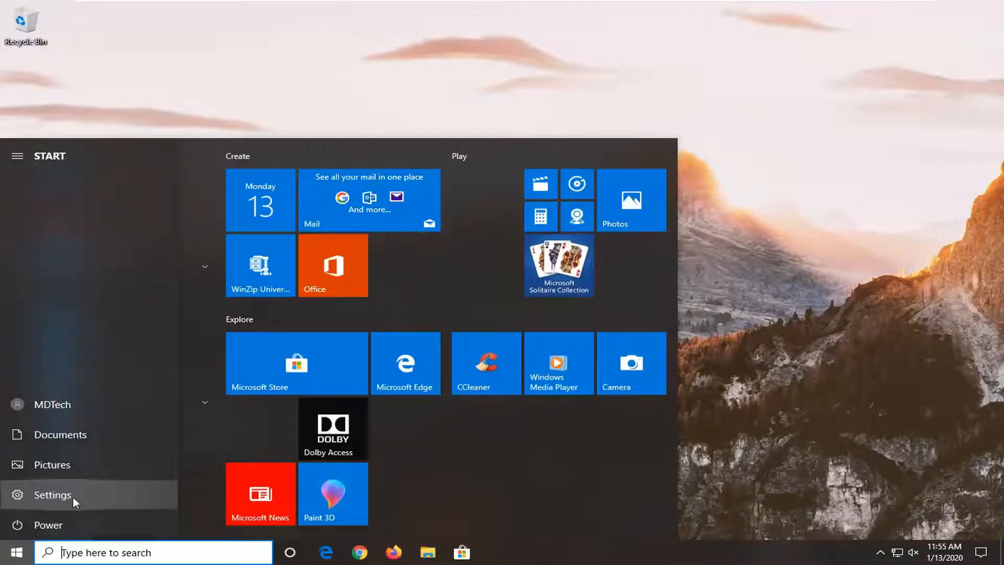
{"action": "left_click", "coordinate": [48, 495]}
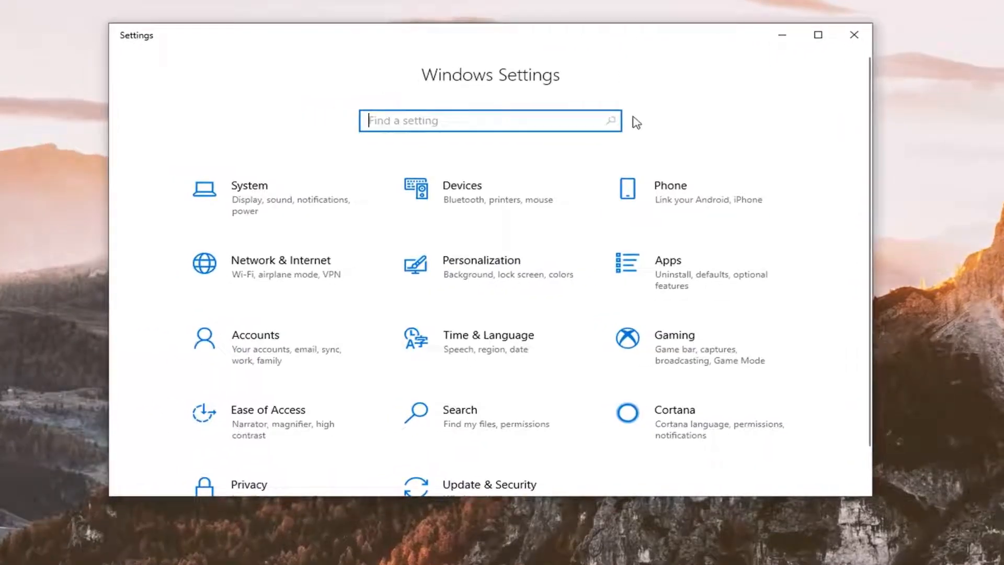
{"action": "mouse_move", "coordinate": [505, 344]}
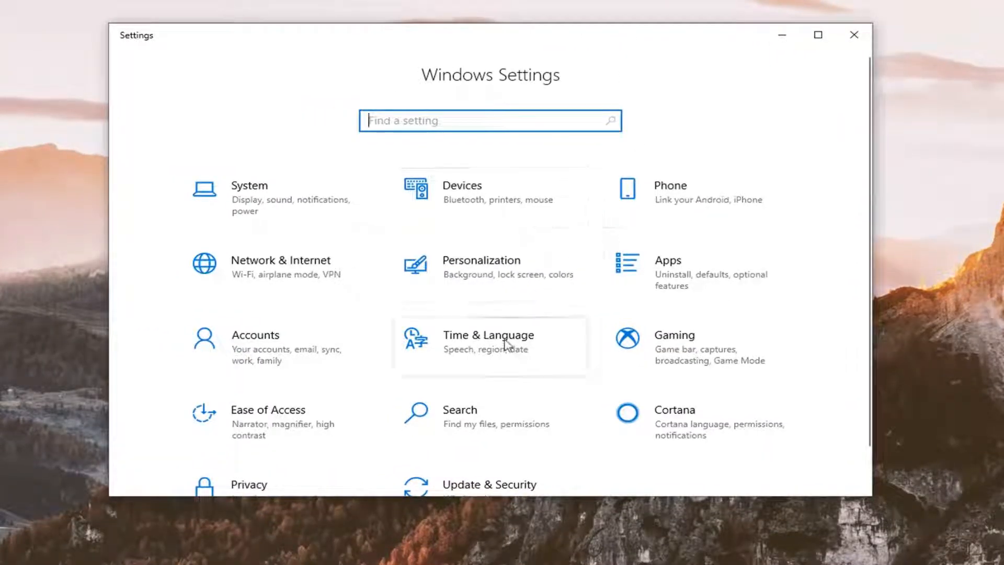
{"action": "mouse_move", "coordinate": [470, 289]}
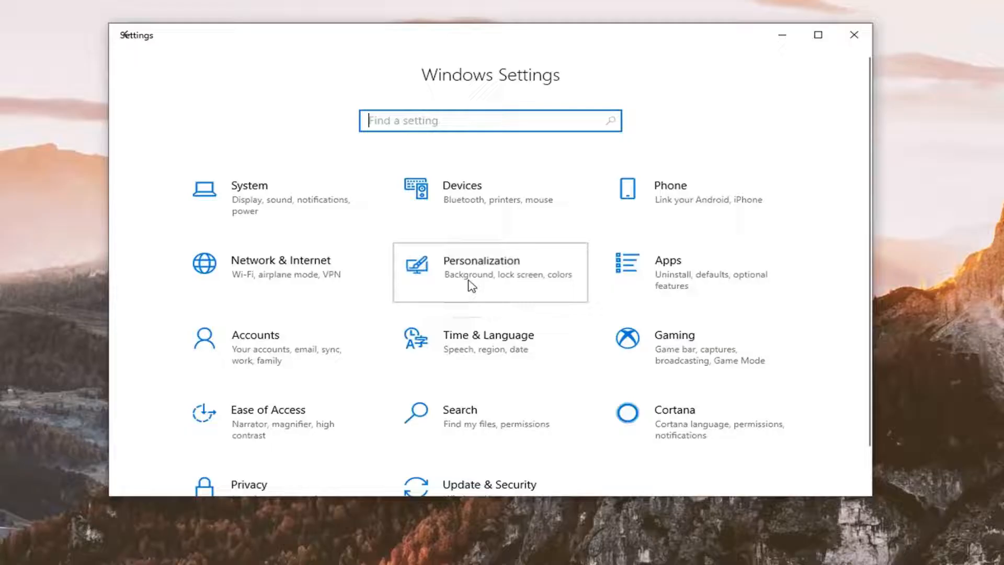
Reach Desktop icon settings through Personalization > Themes > Related Settings
{"action": "left_click", "coordinate": [481, 270]}
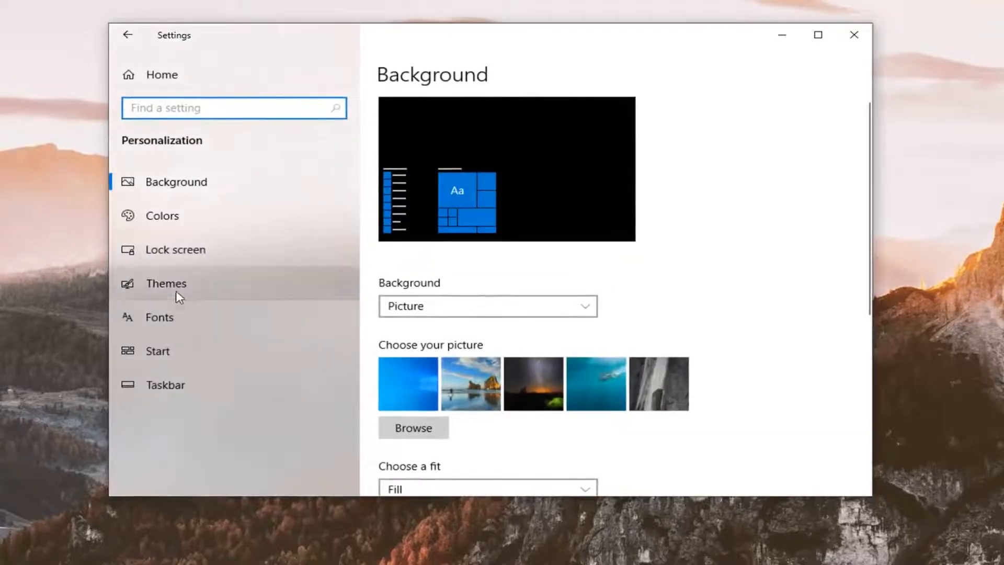
{"action": "left_click", "coordinate": [166, 283]}
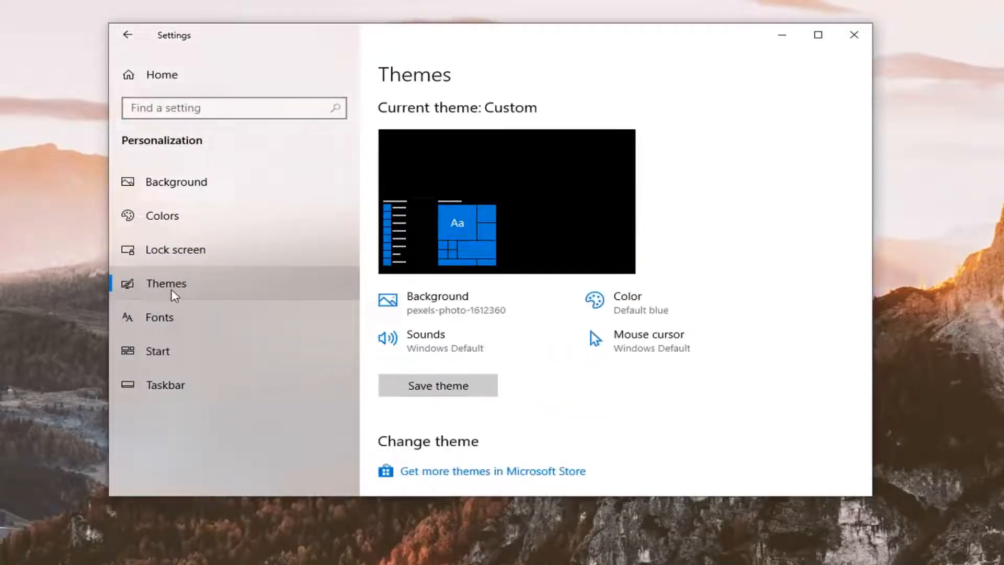
{"action": "scroll", "scroll_direction": "down", "scroll_amount": 3}
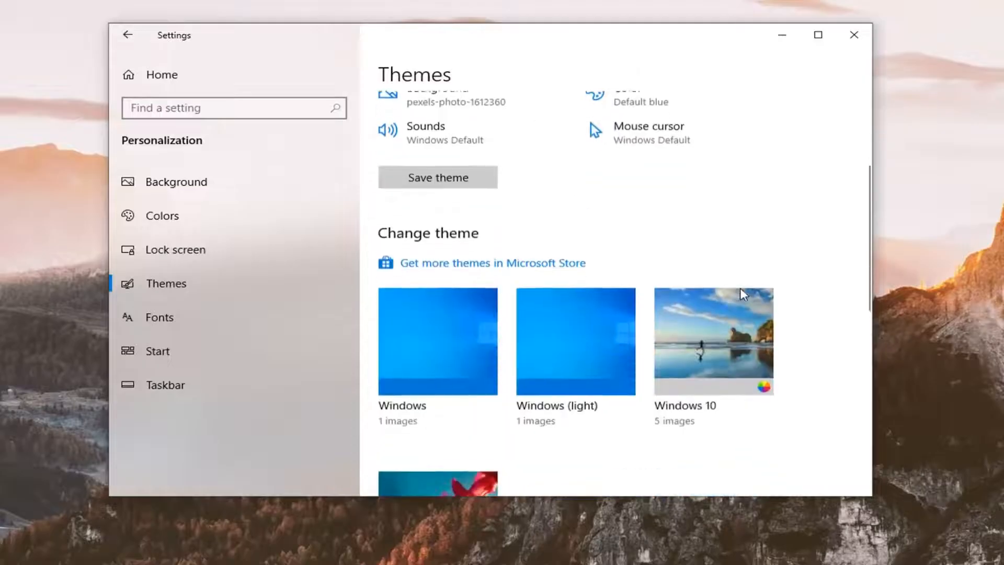
{"action": "scroll", "scroll_direction": "down", "scroll_amount": 3}
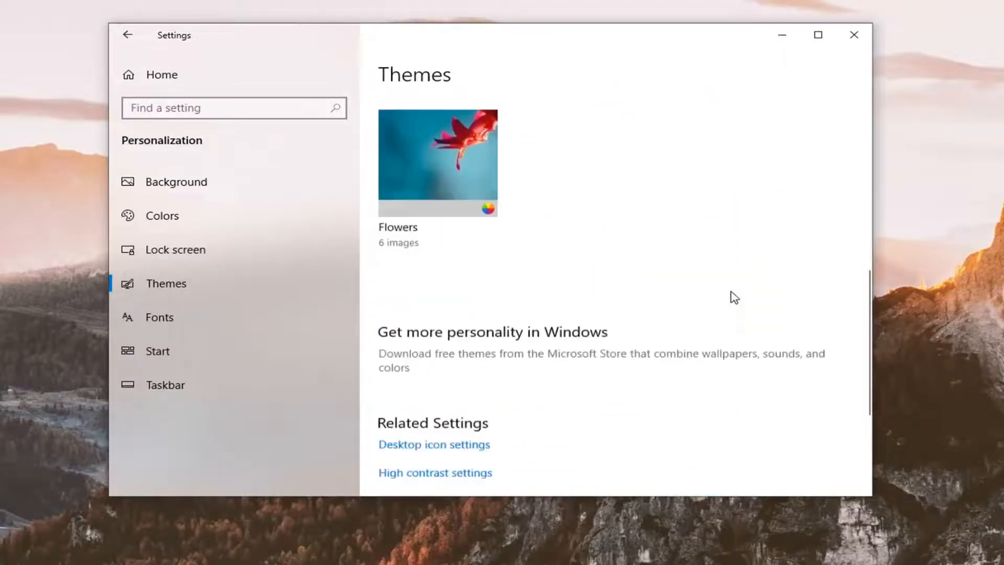
{"action": "scroll", "scroll_direction": "down", "scroll_amount": 3}
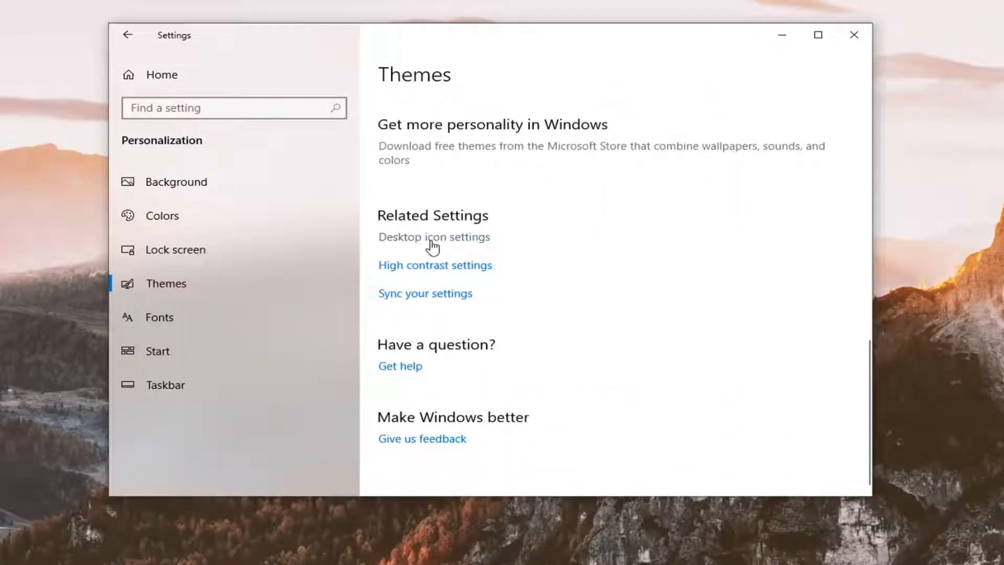
{"action": "left_click", "coordinate": [434, 237]}
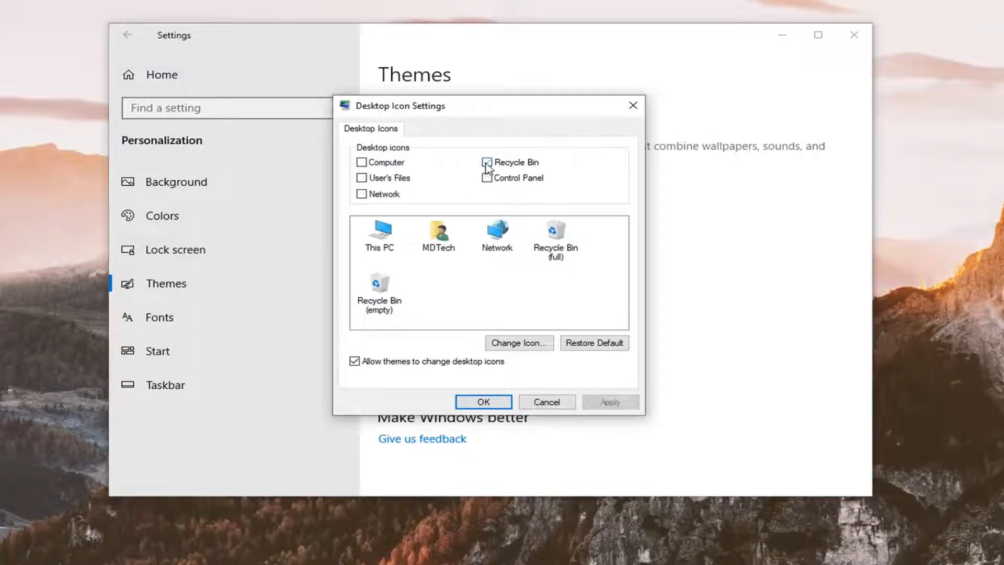
Uncheck Recycle Bin, re-check it, and confirm the desktop icon choices with OK
{"action": "left_click", "coordinate": [486, 162]}
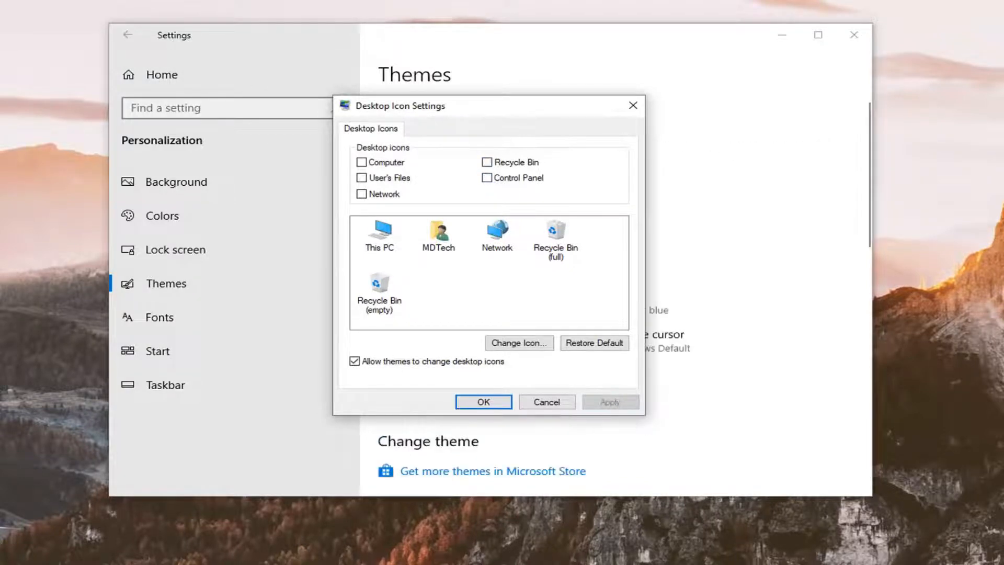
{"action": "mouse_move", "coordinate": [546, 167]}
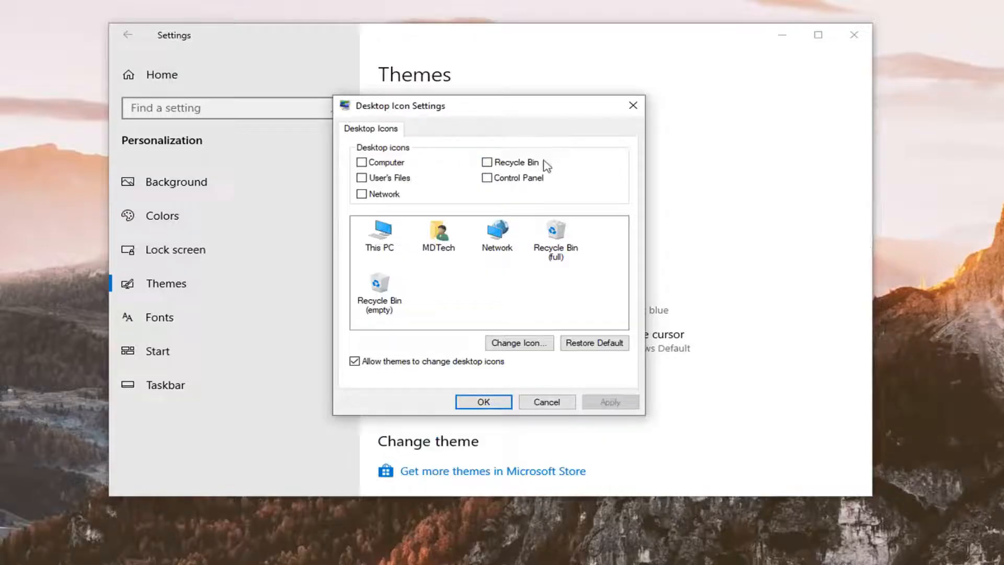
{"action": "left_click", "coordinate": [486, 162]}
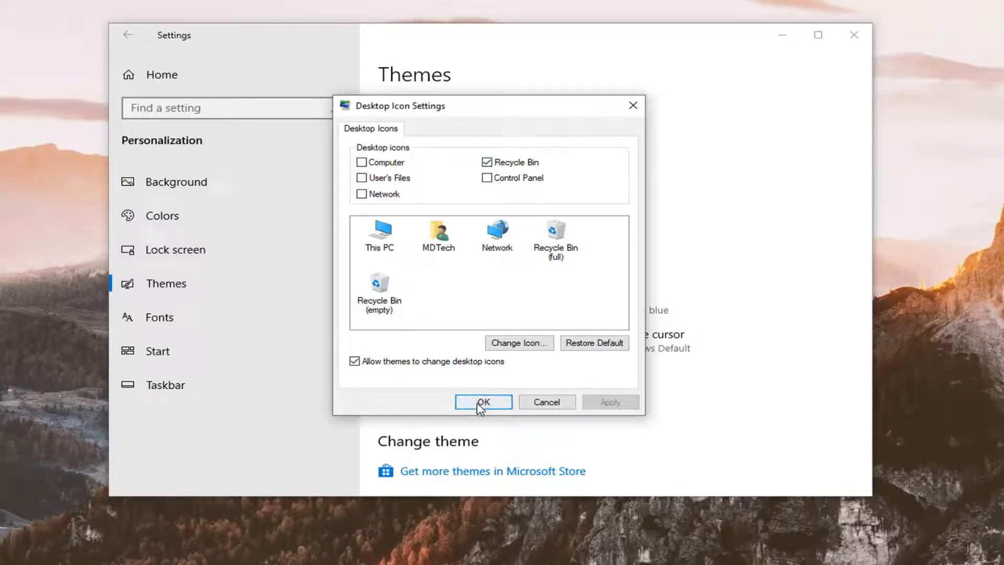
{"action": "left_click", "coordinate": [483, 401]}
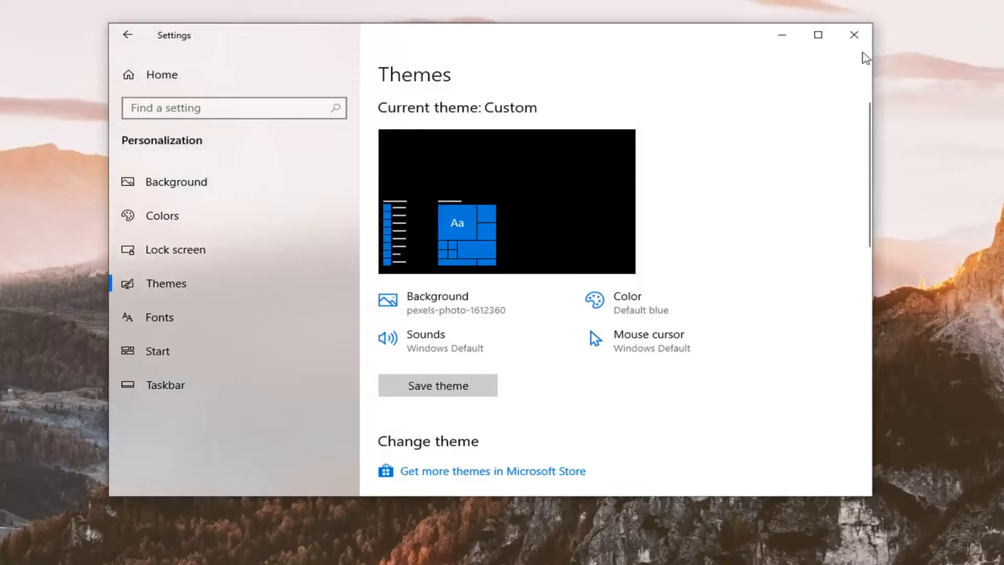
{"action": "mouse_move", "coordinate": [852, 42]}
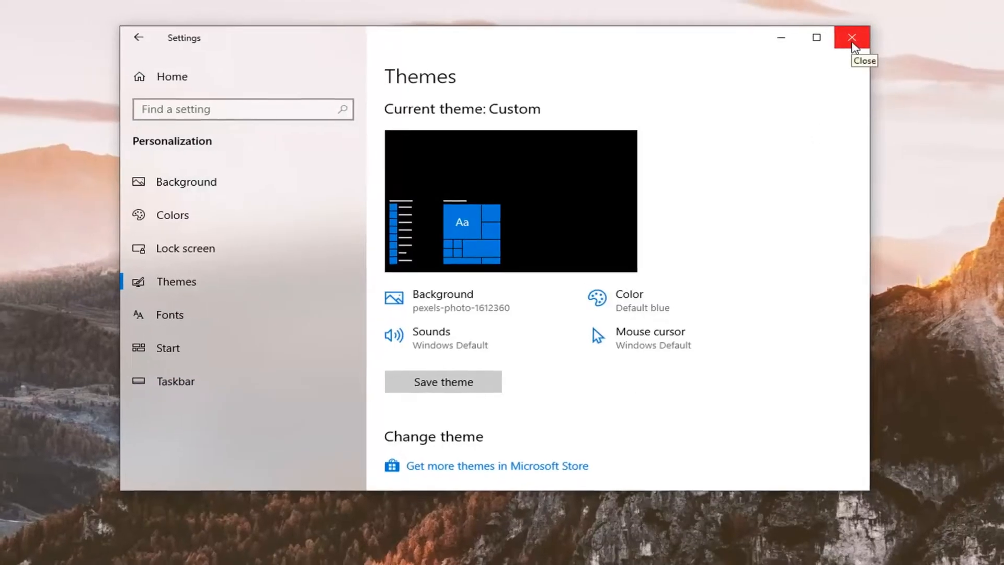
Close the Settings window, leaving the desktop with the Recycle Bin icon
{"action": "left_click", "coordinate": [851, 37]}
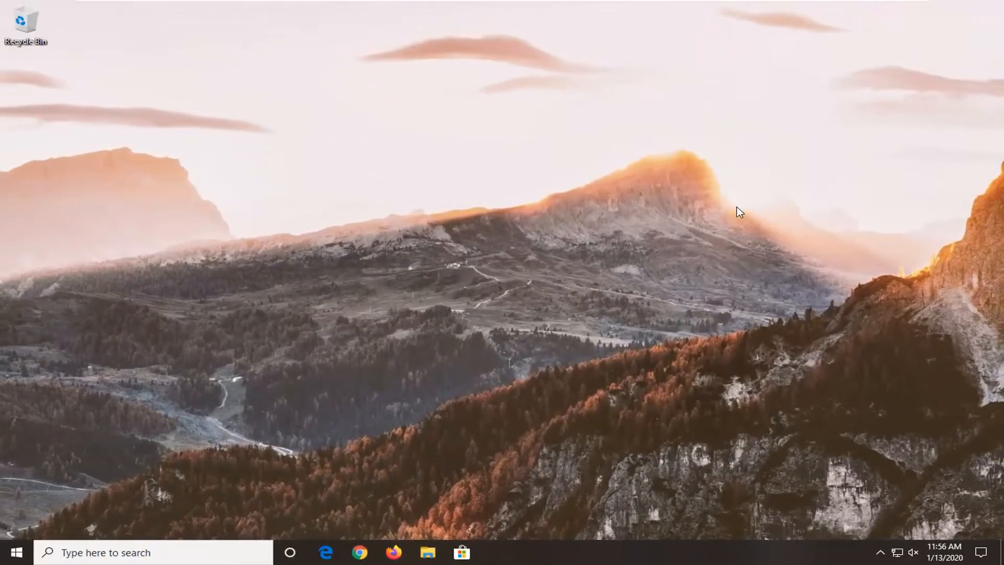